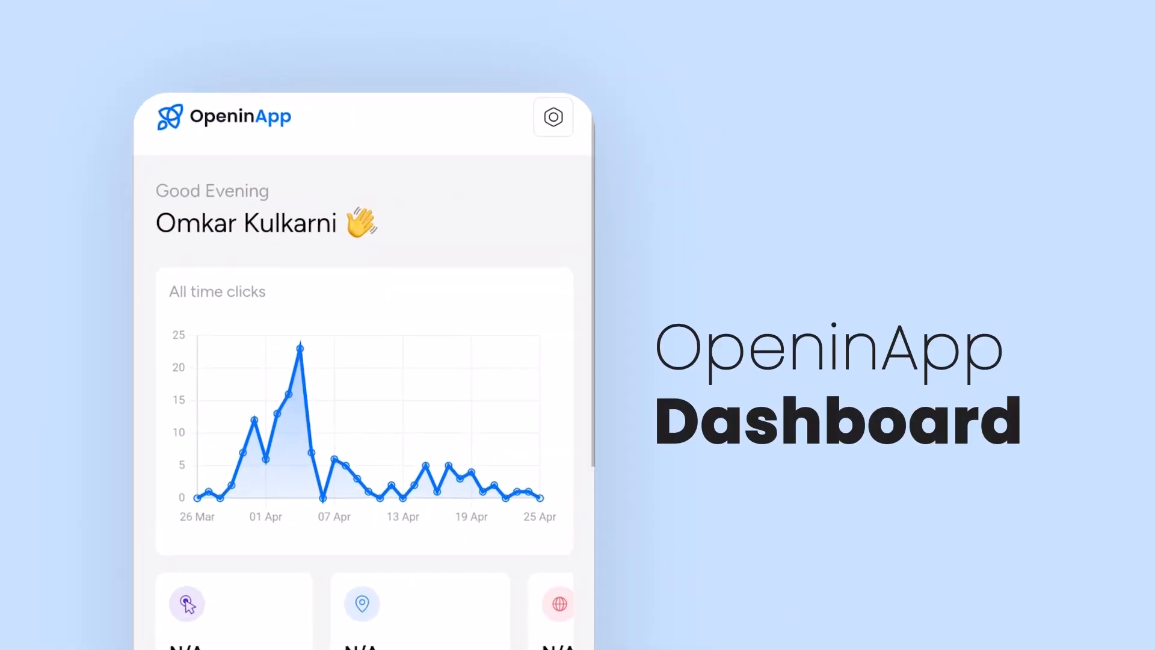
- Create a new smart link to the YouTube channel with prefix 'yt' on oia.bio/ and save it
scroll(down, 3)
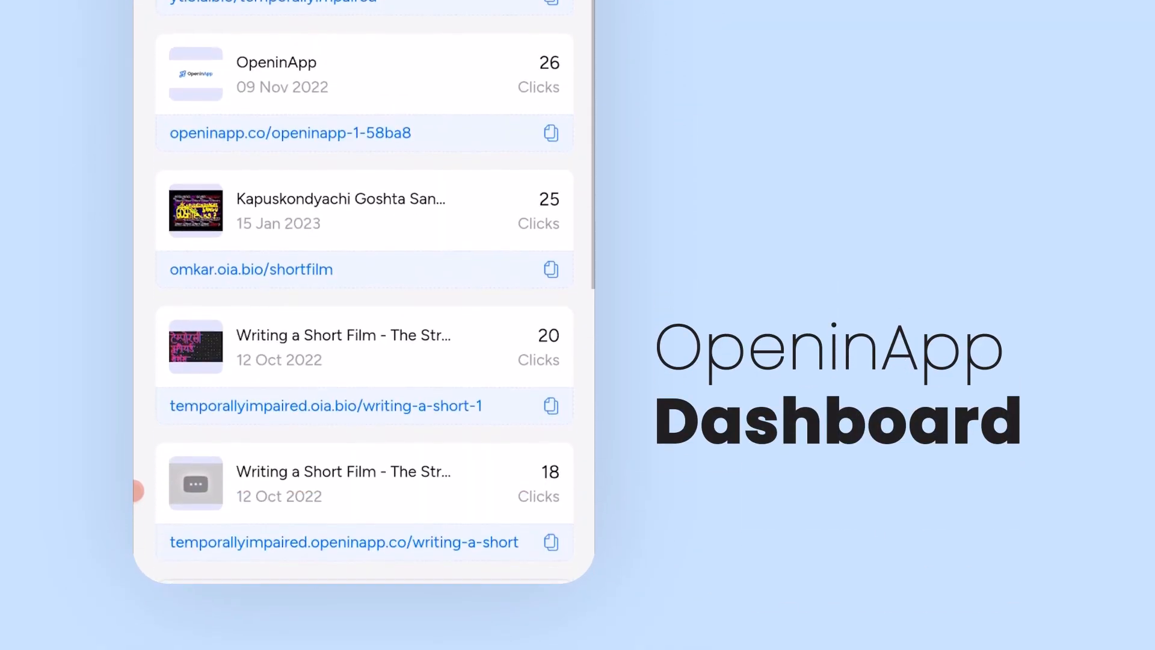
scroll(down, 3)
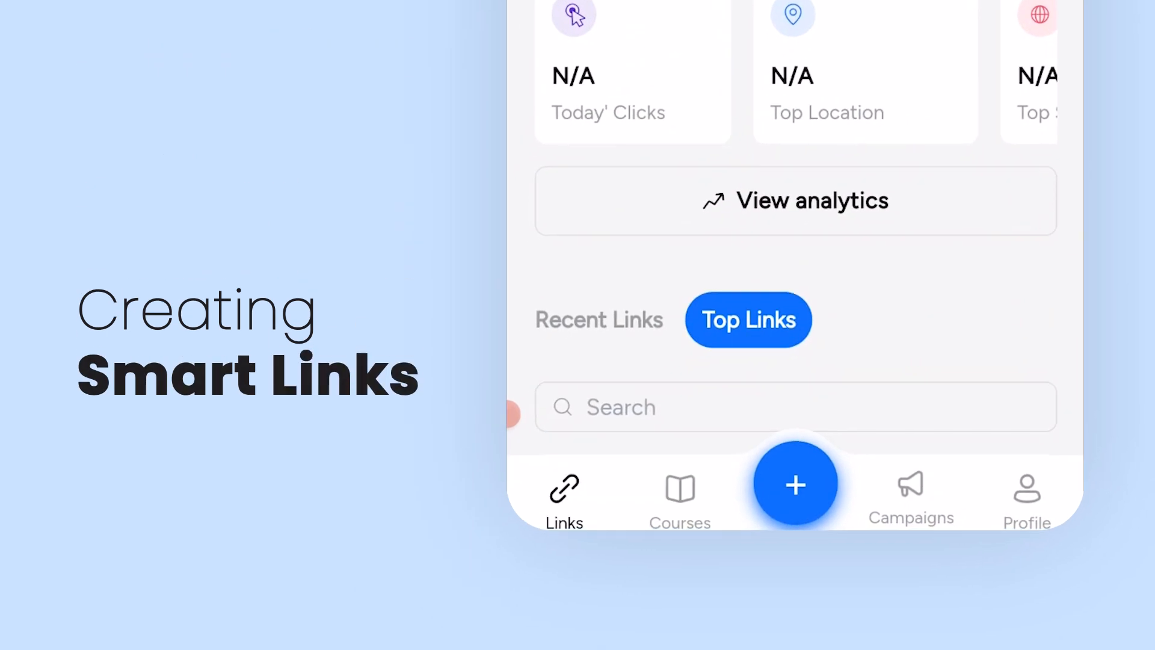
click(796, 485)
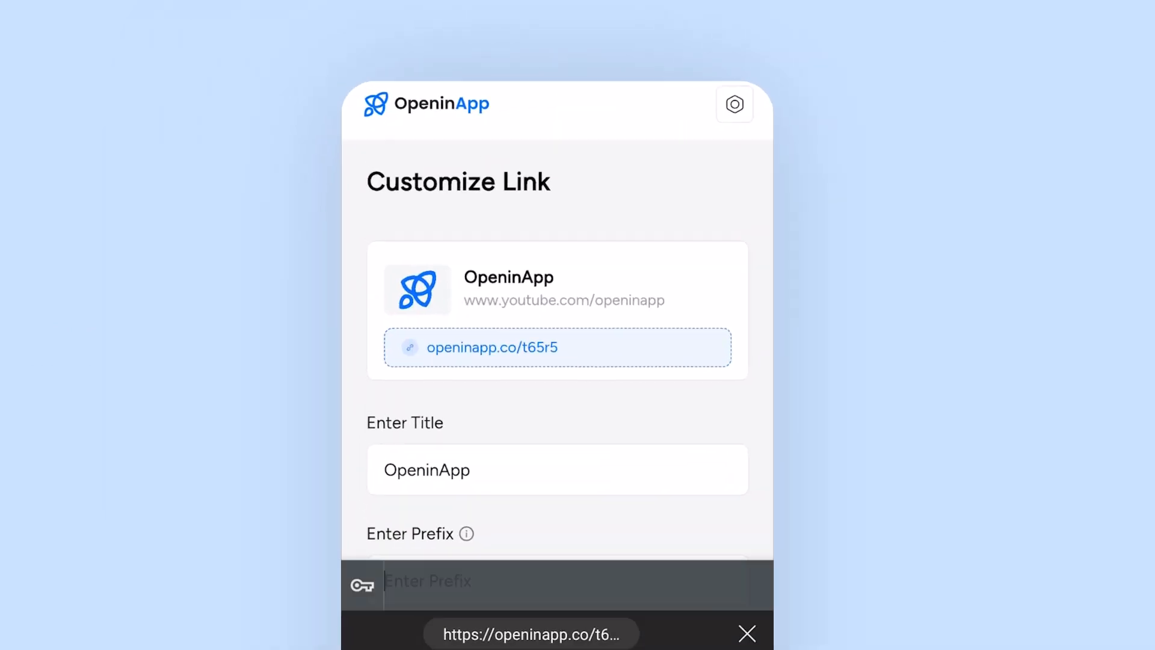
text(yt)
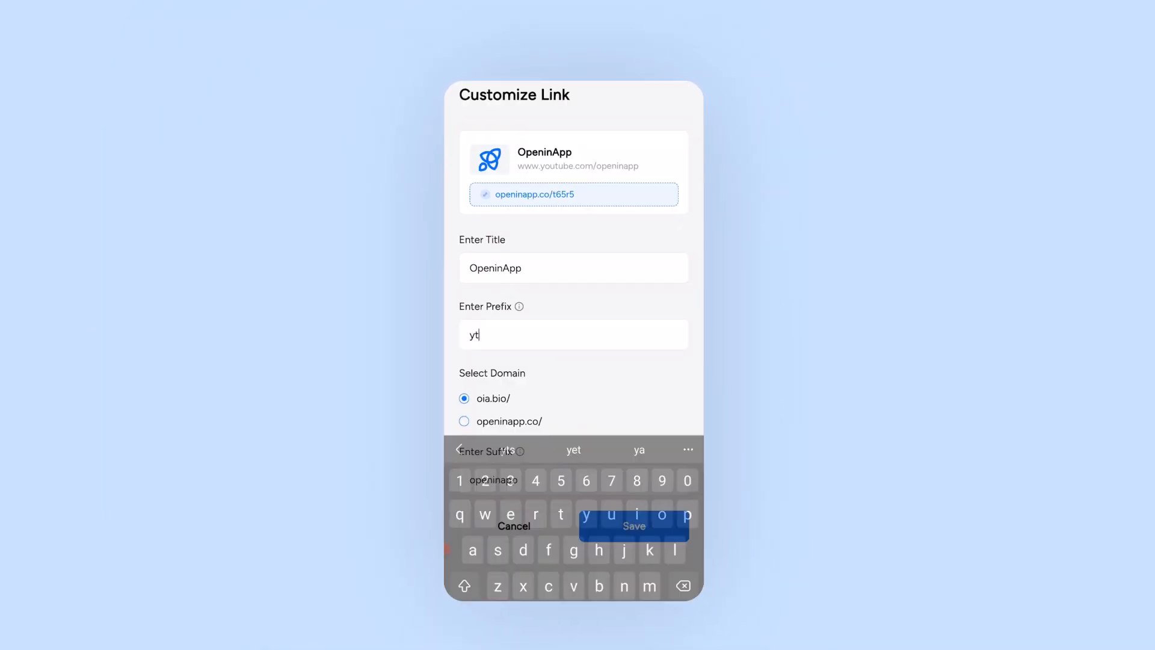
click(633, 525)
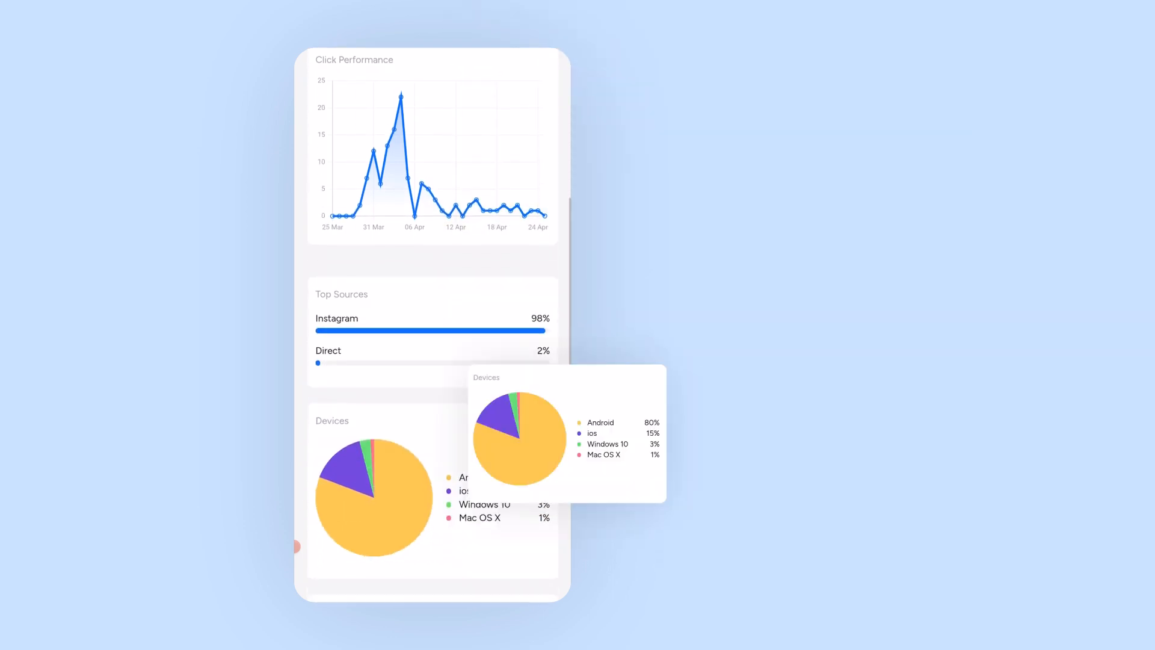
- Scroll through click performance, top sources, devices, countries, cities, days and hours
scroll(down, 3)
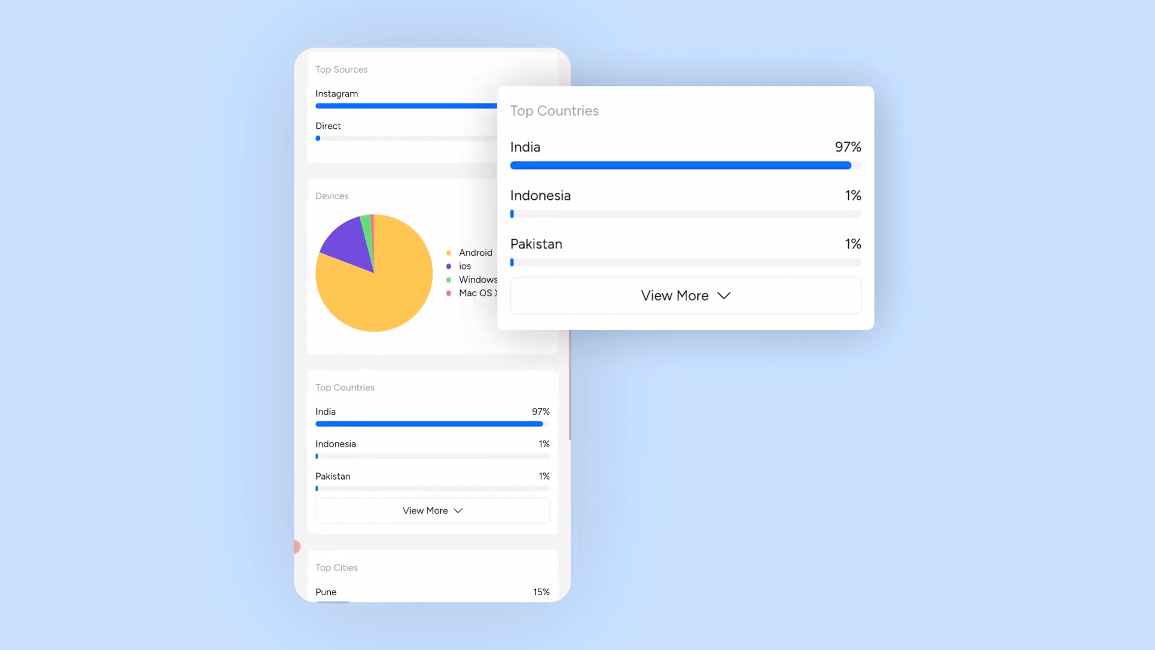
scroll(down, 3)
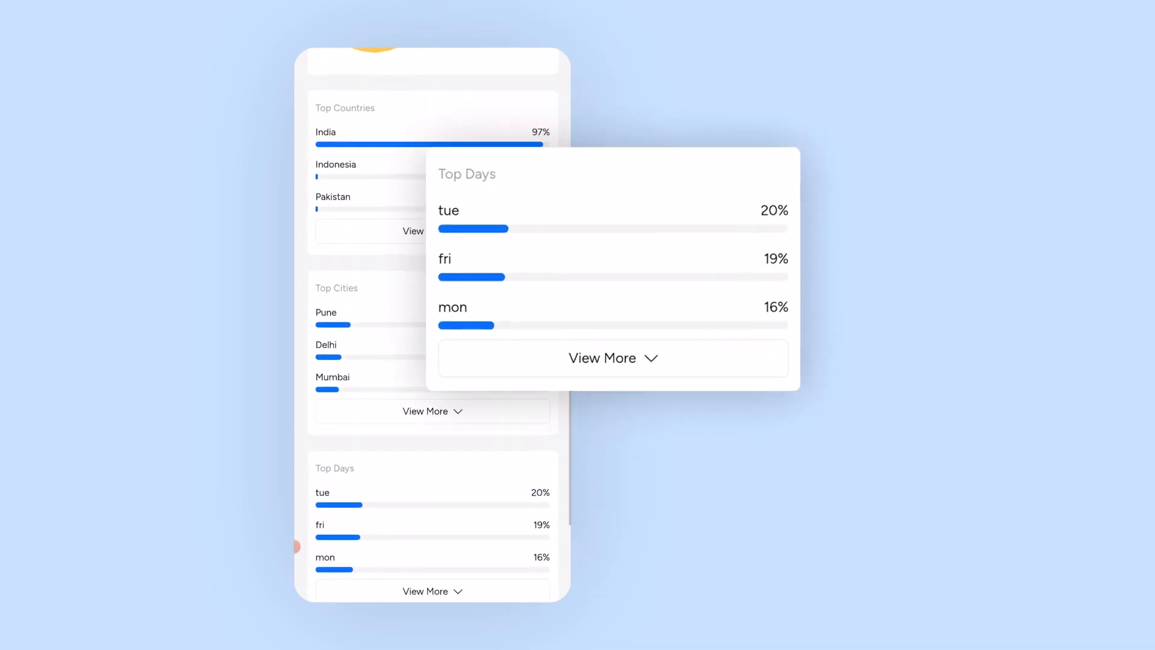
scroll(down, 3)
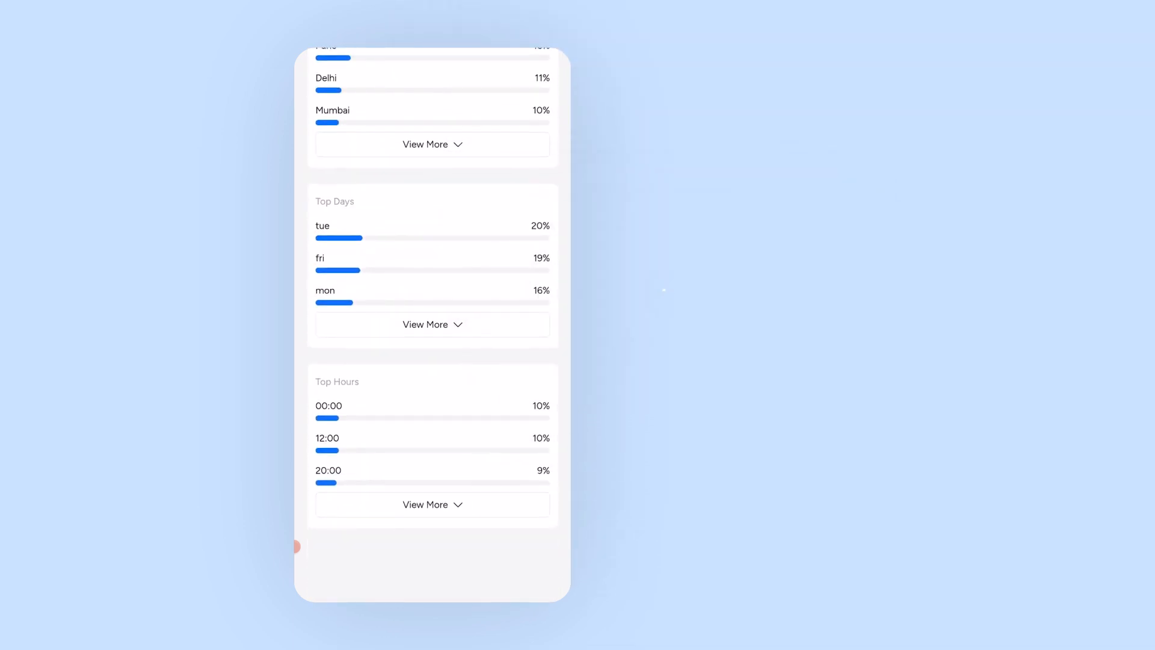